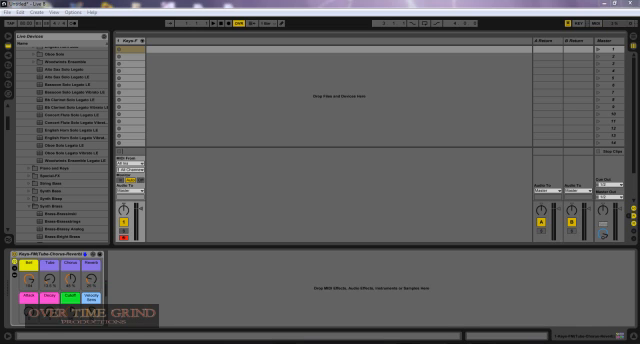
mouse_move(476, 110)
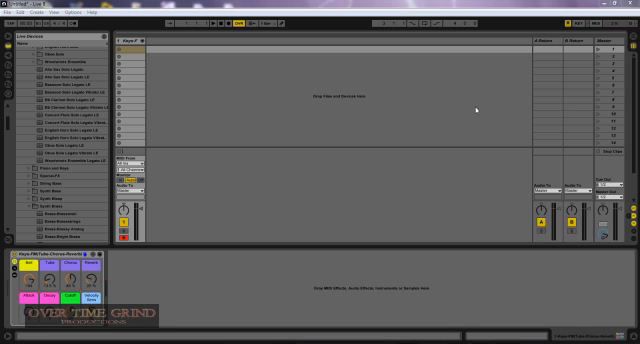
mouse_move(276, 100)
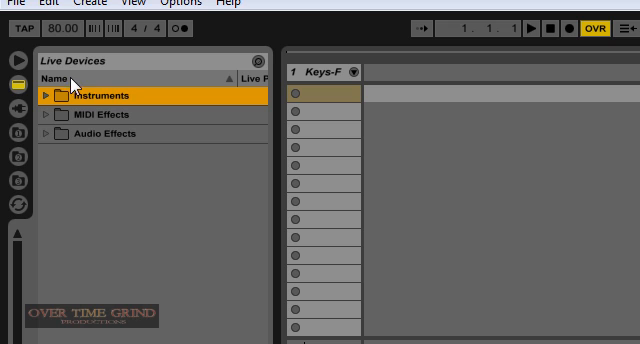
mouse_move(136, 56)
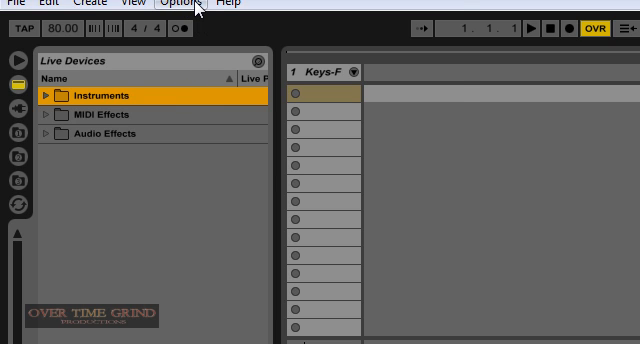
Step: Begin opening Preferences from the menu bar to reach the audio settings
click(196, 6)
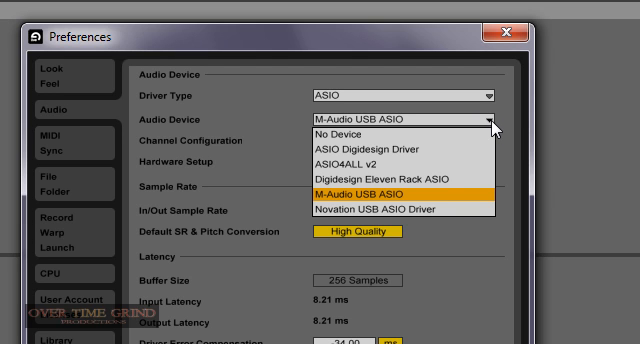
mouse_move(496, 128)
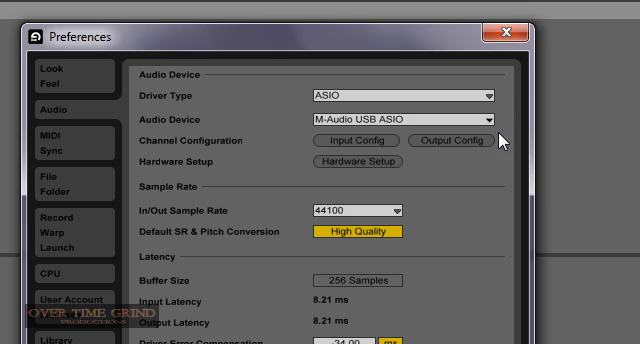
mouse_move(326, 288)
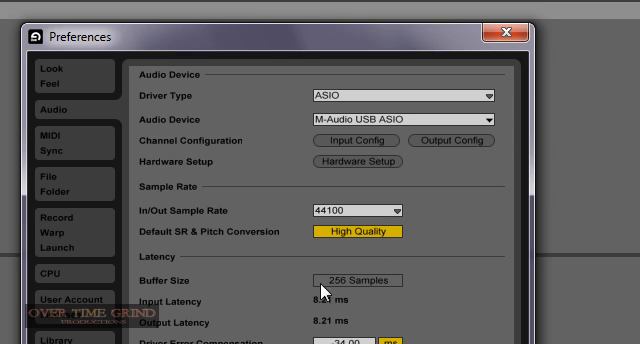
mouse_move(360, 290)
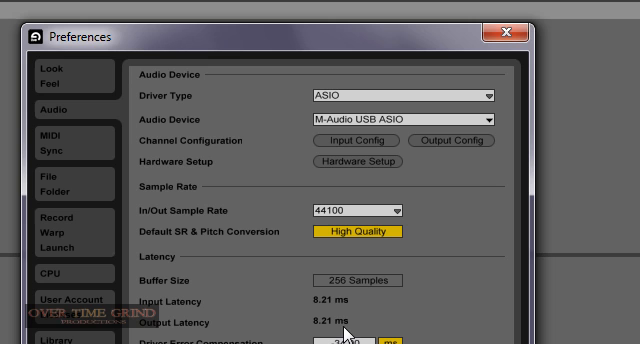
mouse_move(388, 228)
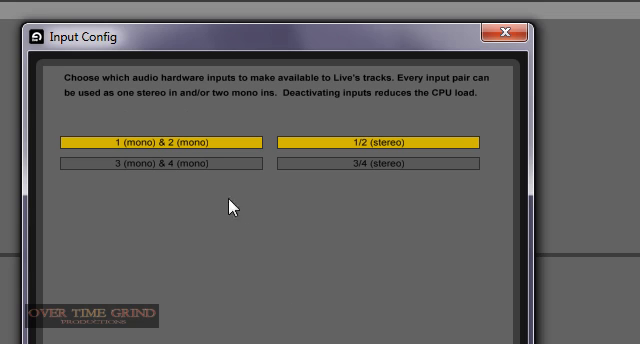
mouse_move(508, 136)
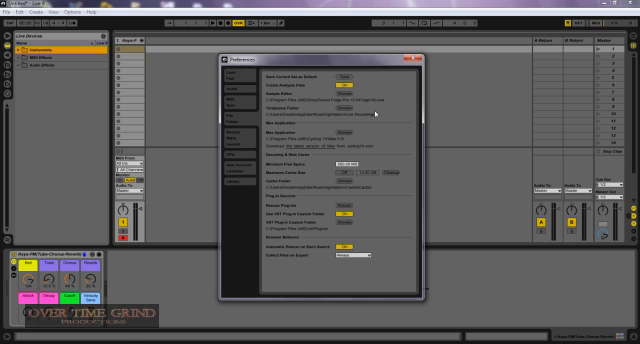
mouse_move(378, 110)
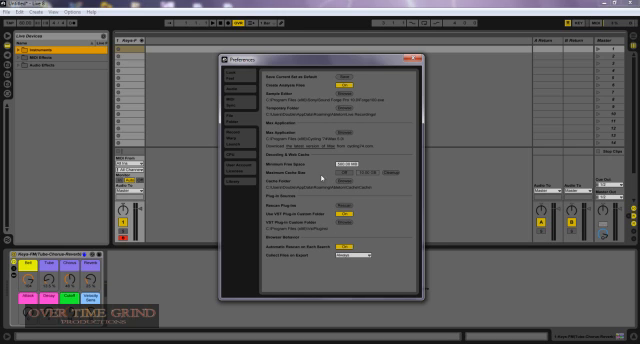
mouse_move(324, 176)
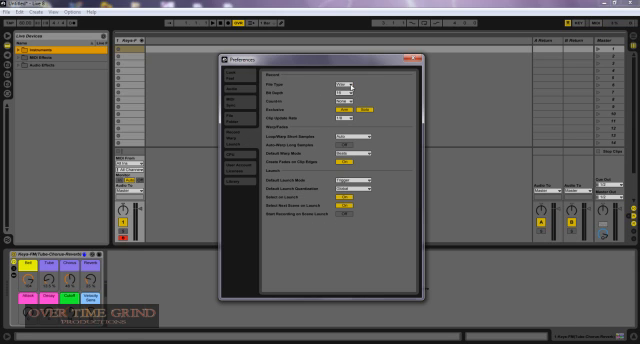
Step: Set the recording count-in length, the short-sample loop/warp handling, and Trigger as the default launch mode
click(344, 88)
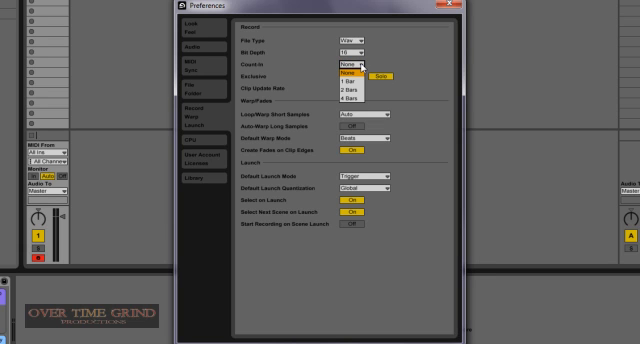
mouse_move(362, 64)
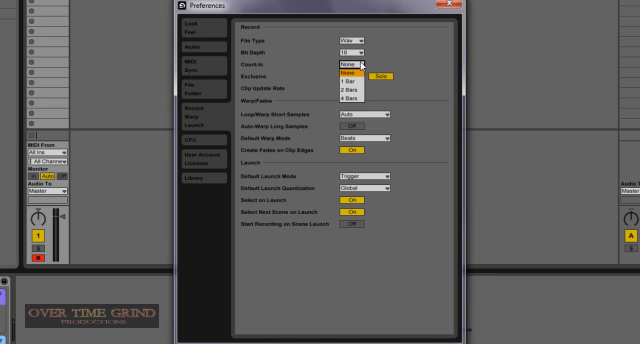
click(344, 68)
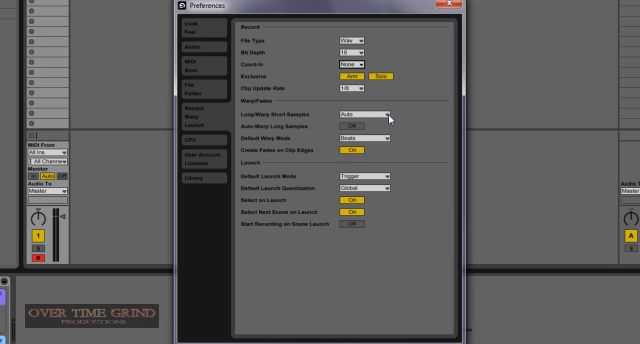
click(358, 116)
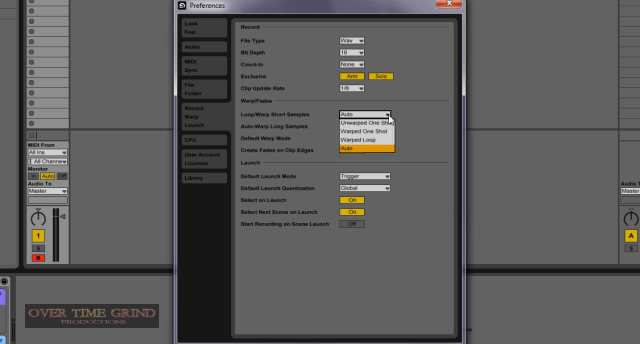
click(360, 148)
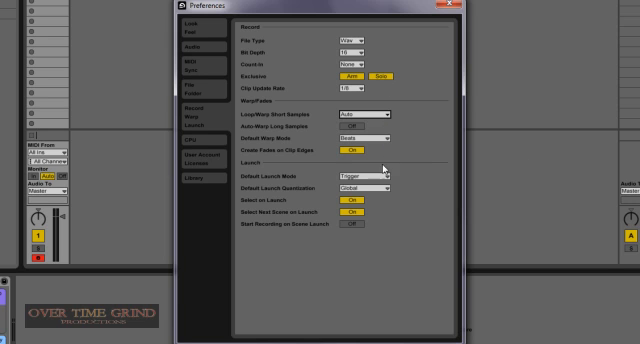
mouse_move(310, 198)
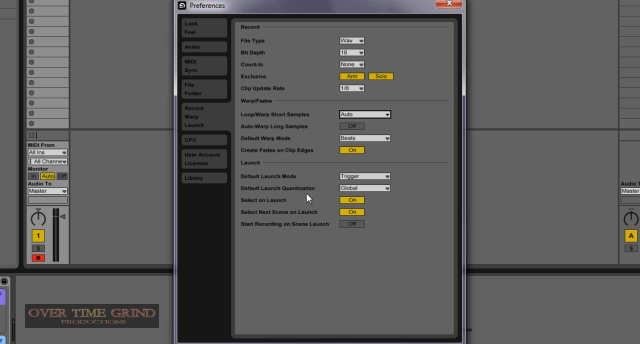
mouse_move(320, 200)
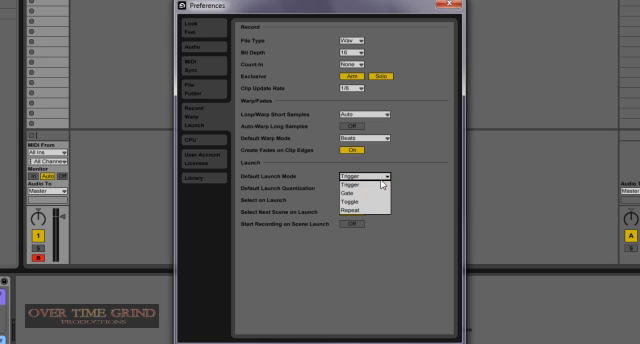
click(372, 188)
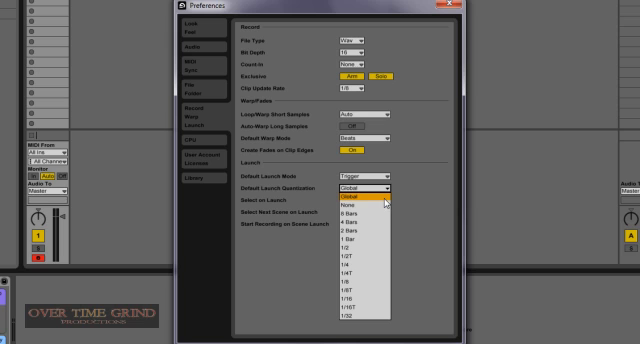
mouse_move(388, 196)
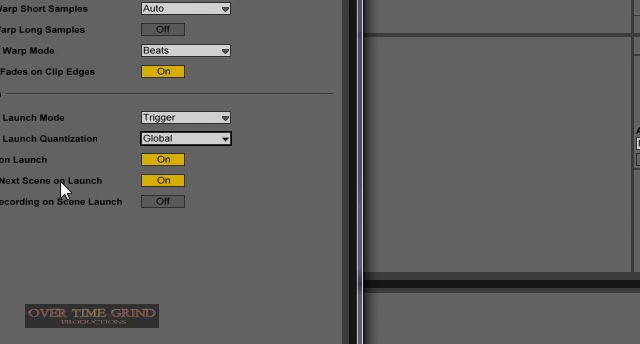
mouse_move(150, 156)
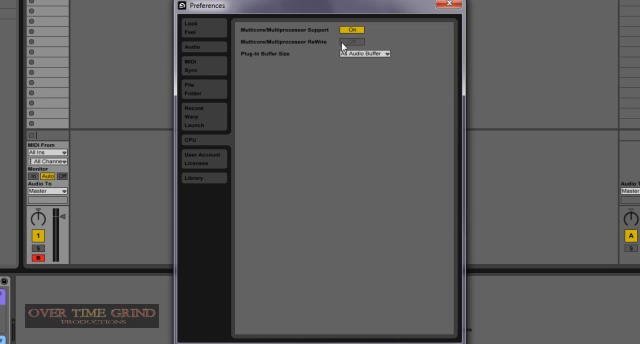
mouse_move(350, 58)
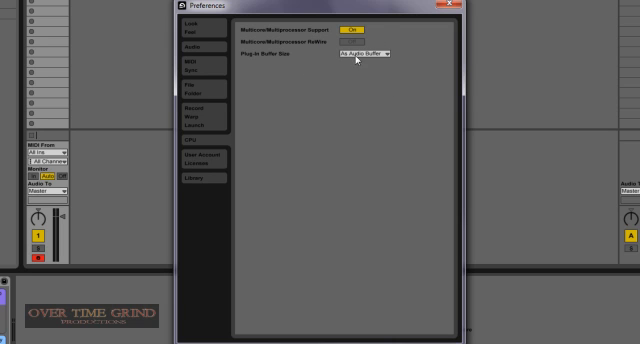
mouse_move(360, 76)
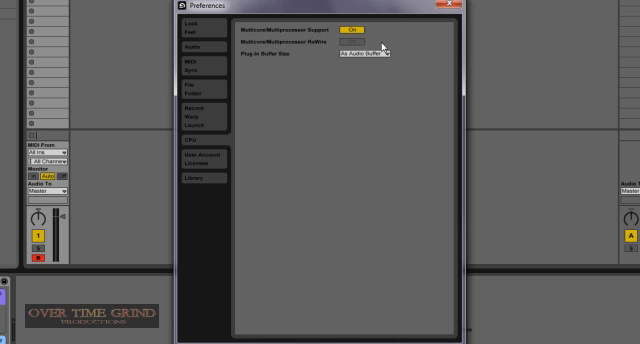
mouse_move(378, 56)
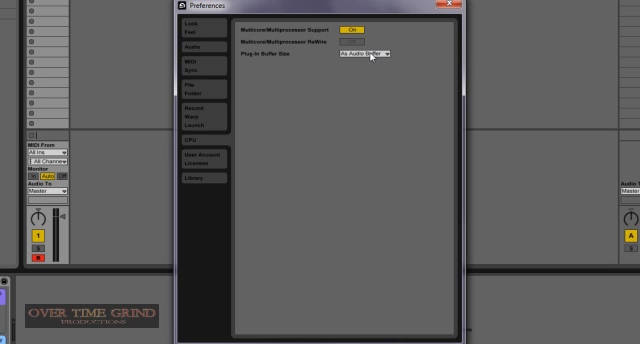
mouse_move(366, 64)
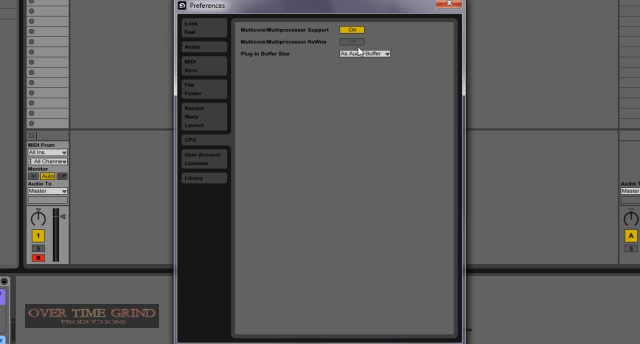
mouse_move(204, 160)
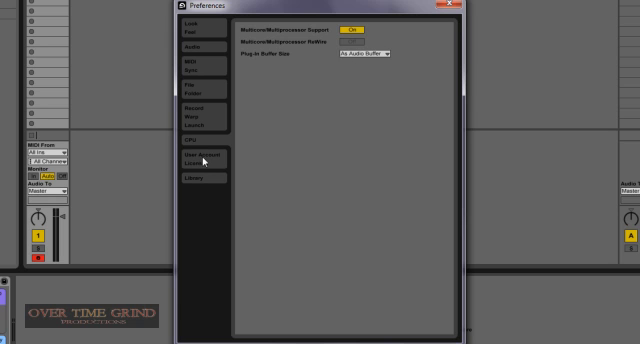
Step: Move on to the Licenses page of Preferences
click(202, 160)
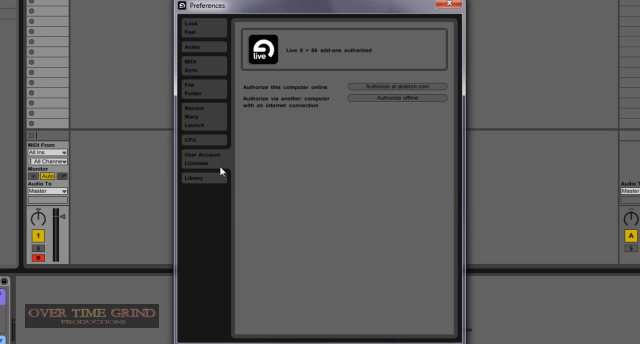
Step: Review the Library page with installed Live Packs, then go to Look/Feel
click(188, 176)
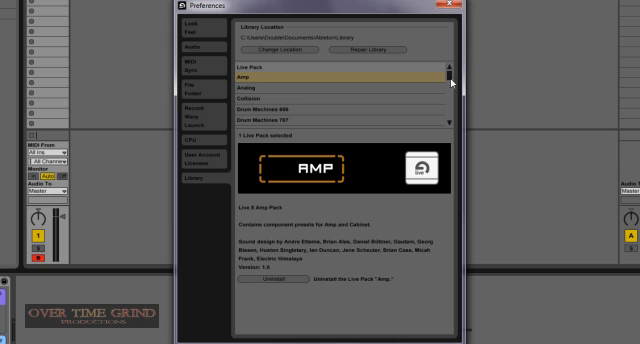
click(290, 76)
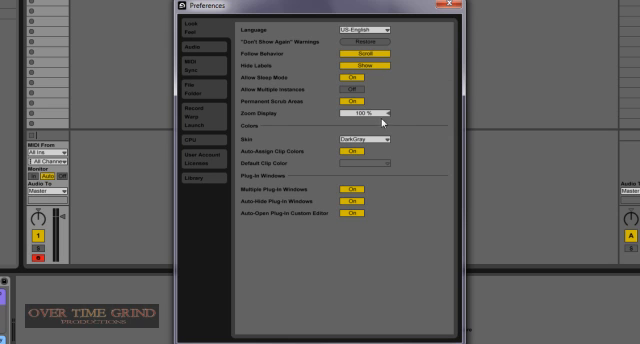
Step: Choose the DarkGray skin from the Skin list and close Preferences
click(370, 136)
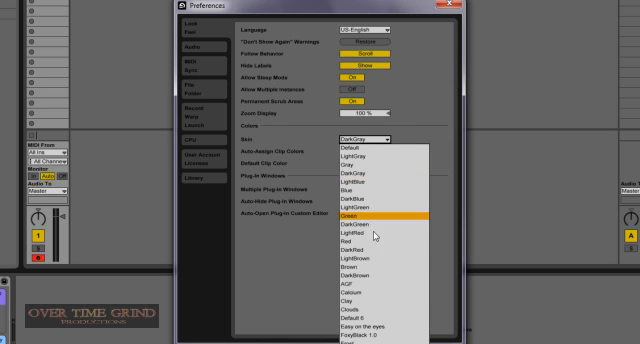
mouse_move(376, 224)
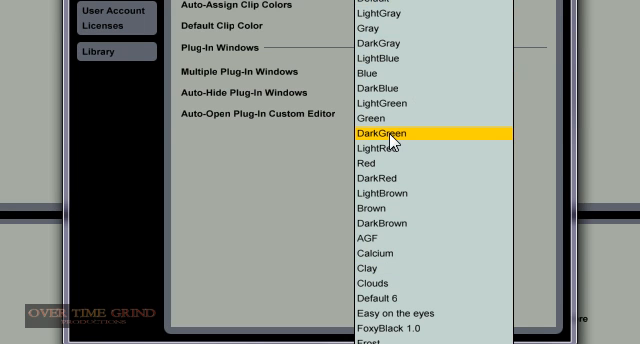
mouse_move(390, 104)
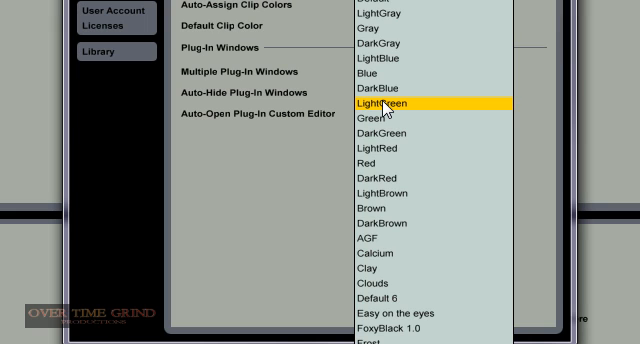
mouse_move(390, 192)
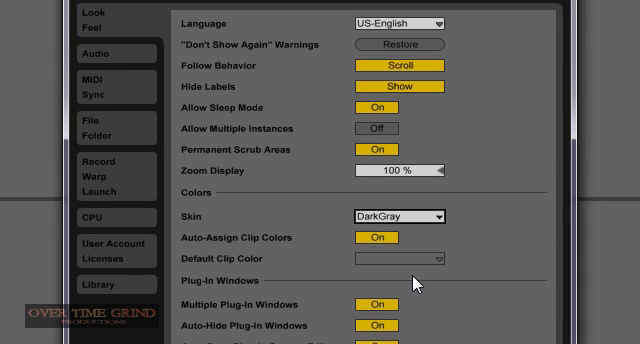
click(412, 210)
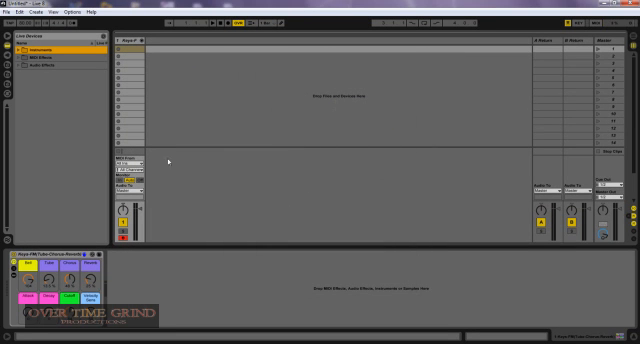
mouse_move(296, 72)
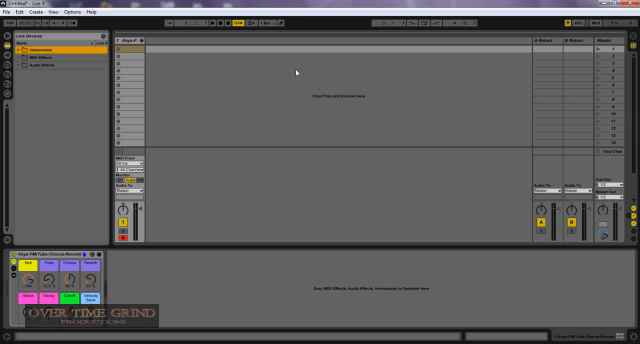
Step: Show the Options menu listing MIDI mapping, delay compensation and Preferences
click(68, 12)
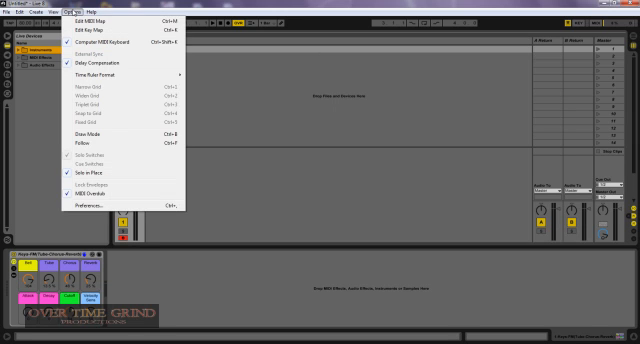